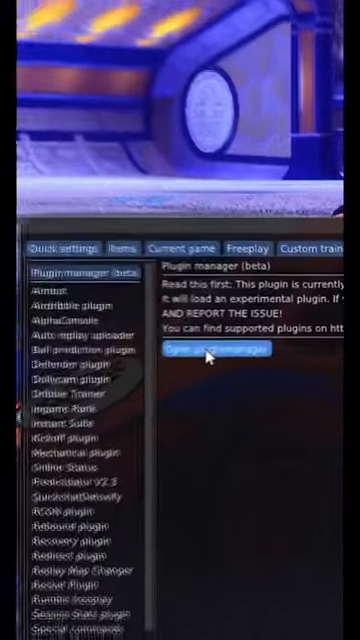
Step: Install the Workshop Map Loader plugin by entering plugin ID 22 in the plugin manager
{"action": "left_click", "coordinate": [210, 348]}
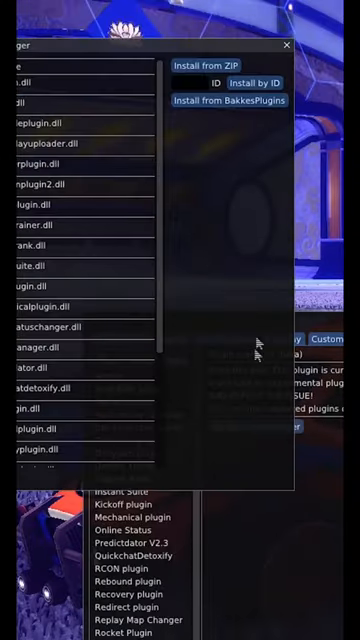
{"action": "type", "text": "22"}
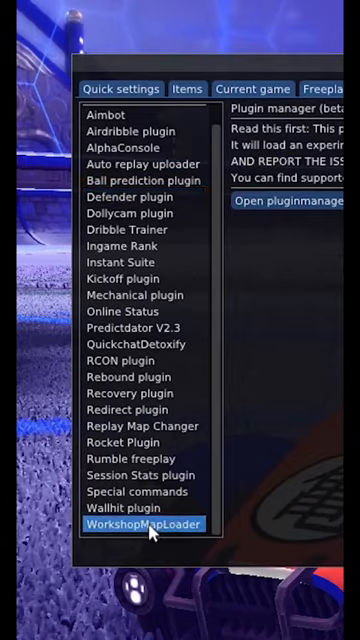
Step: Select WorkshopMapLoader in the plugin list to show its maps folder settings
{"action": "left_click", "coordinate": [146, 524]}
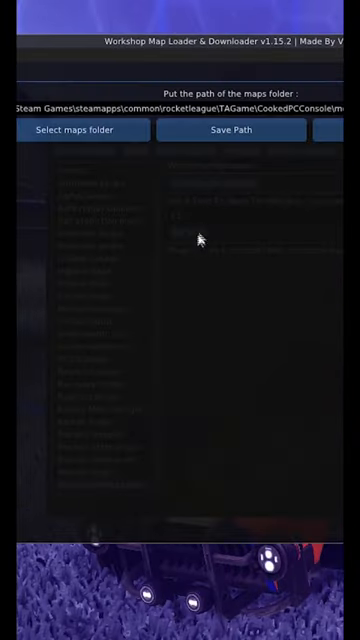
{"action": "left_click", "coordinate": [143, 90]}
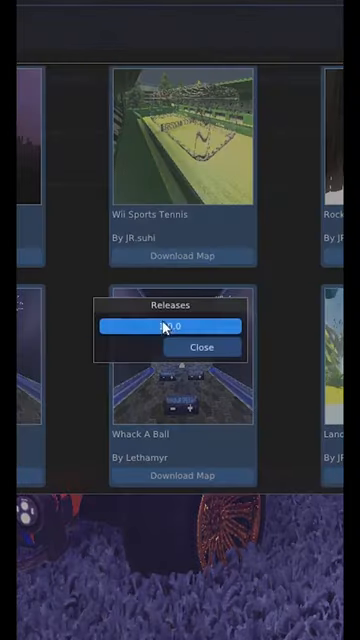
Step: Pick the Whack A Ball release in the Releases popup to download it
{"action": "left_click", "coordinate": [204, 347]}
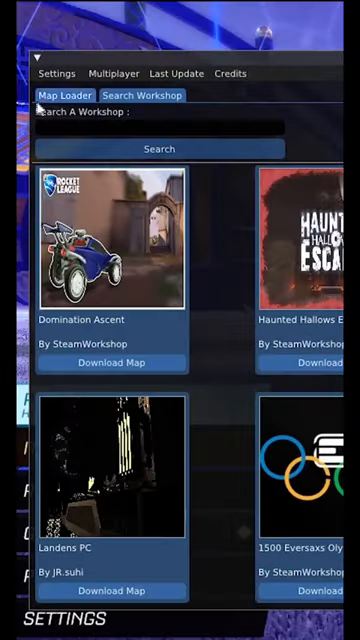